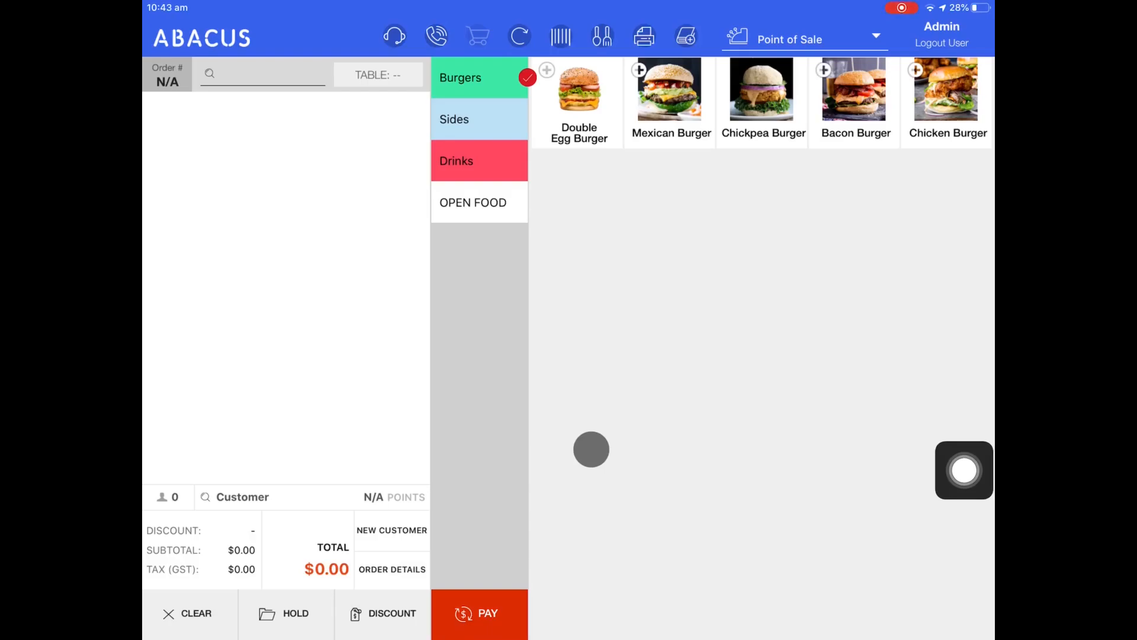
mouse_move(591, 445)
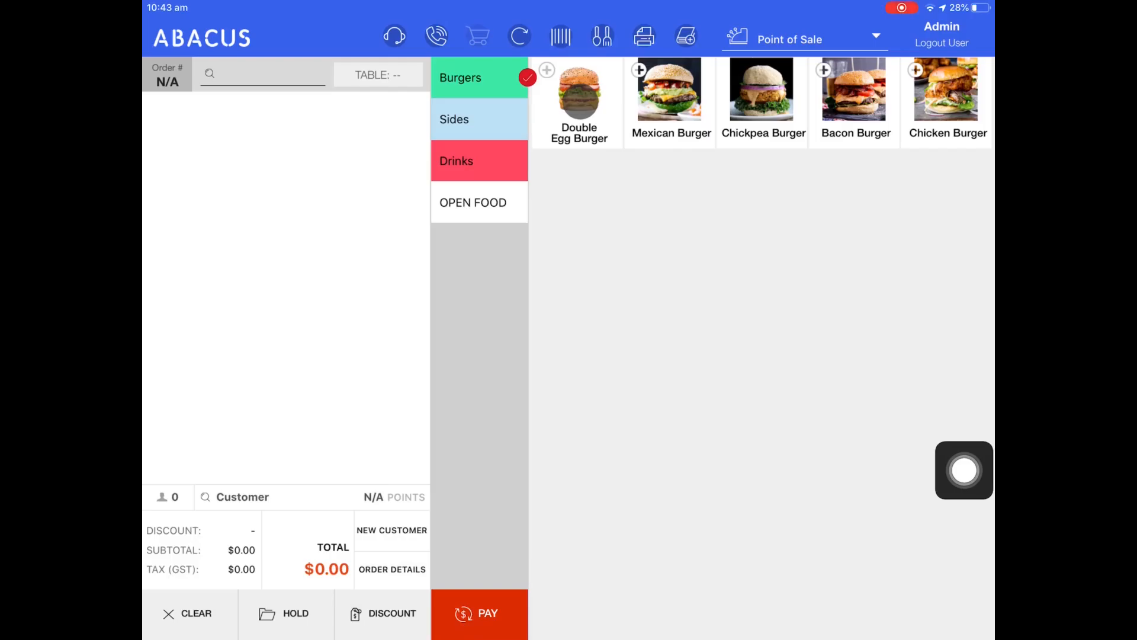
Step: Add 2 portions to the Double Egg Burger from its product details
left_click(546, 69)
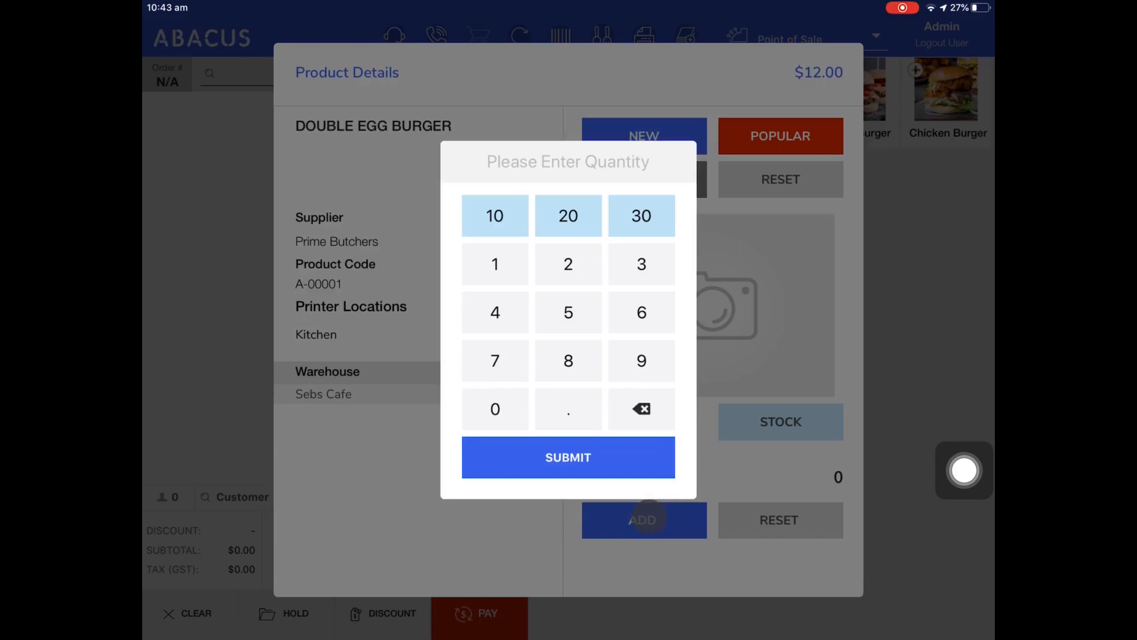
left_click(569, 264)
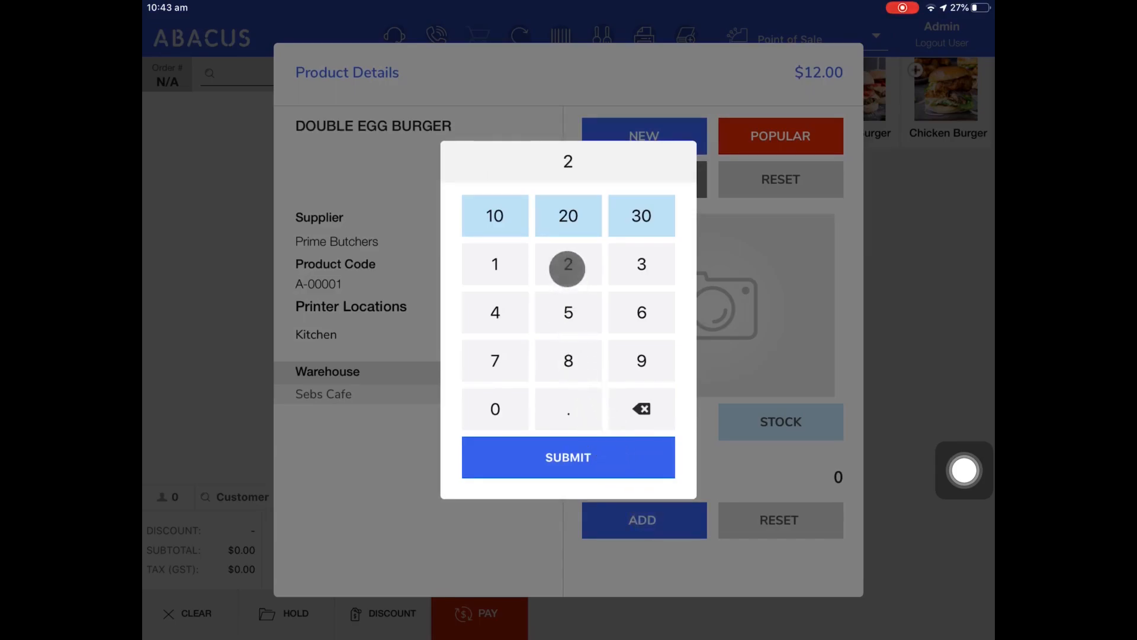
left_click(569, 458)
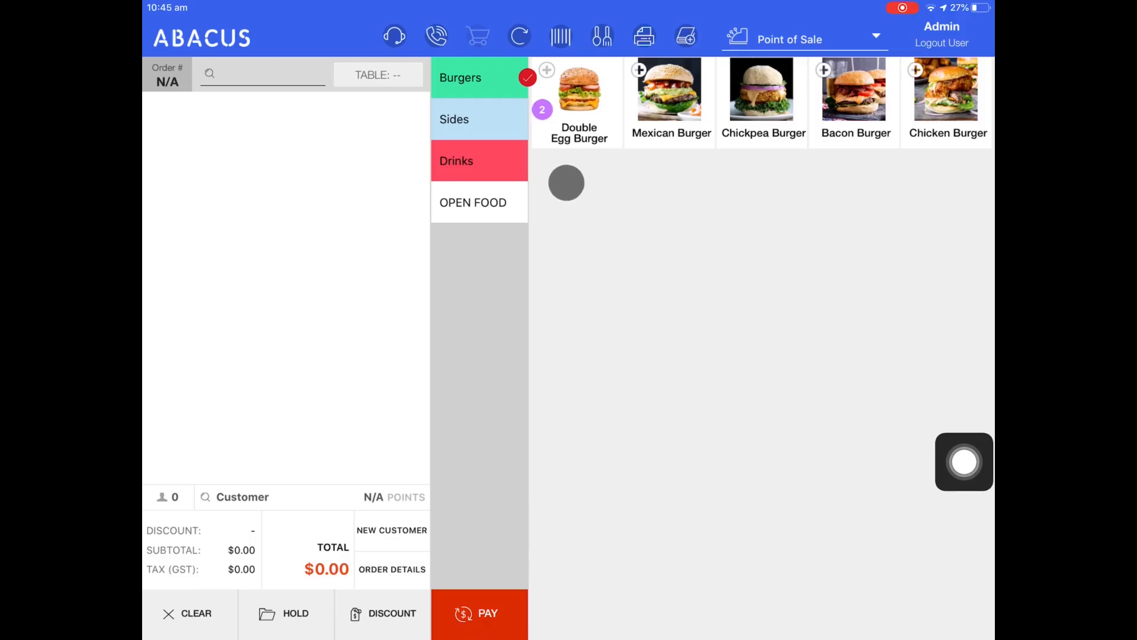
Step: Ring up one Double Egg Burger and settle the $12 order in cash
left_click(577, 97)
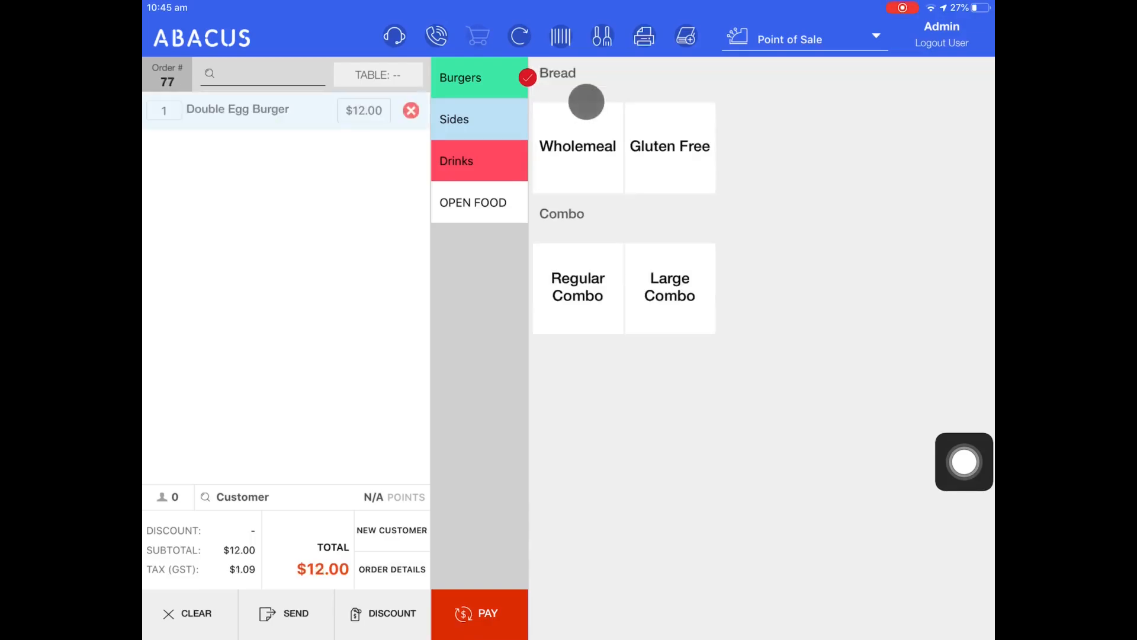
left_click(483, 630)
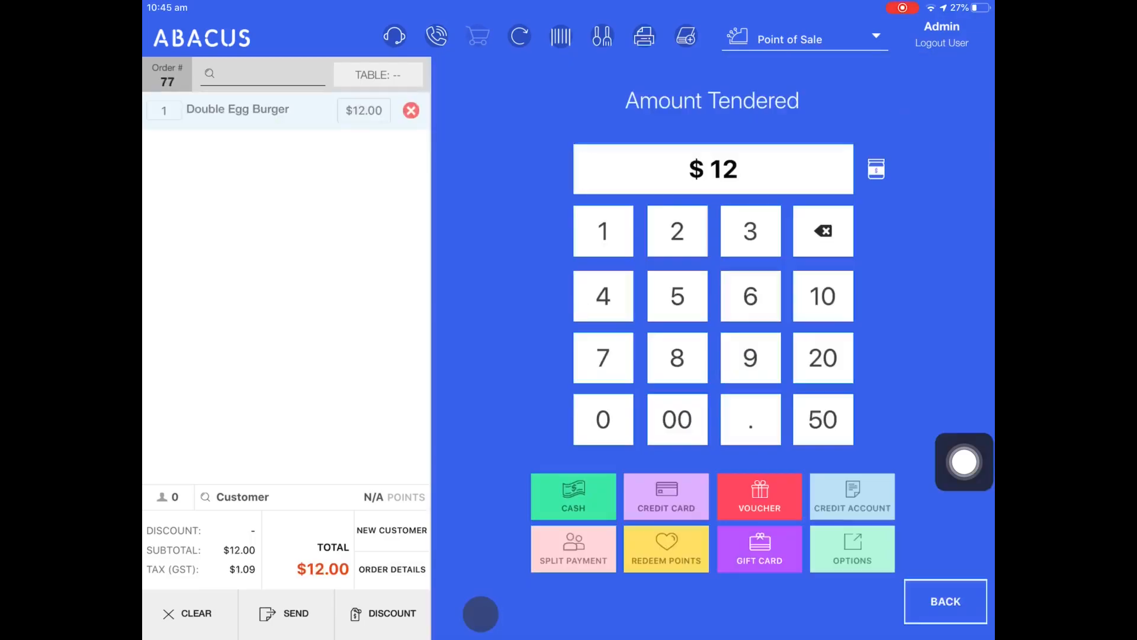
left_click(573, 496)
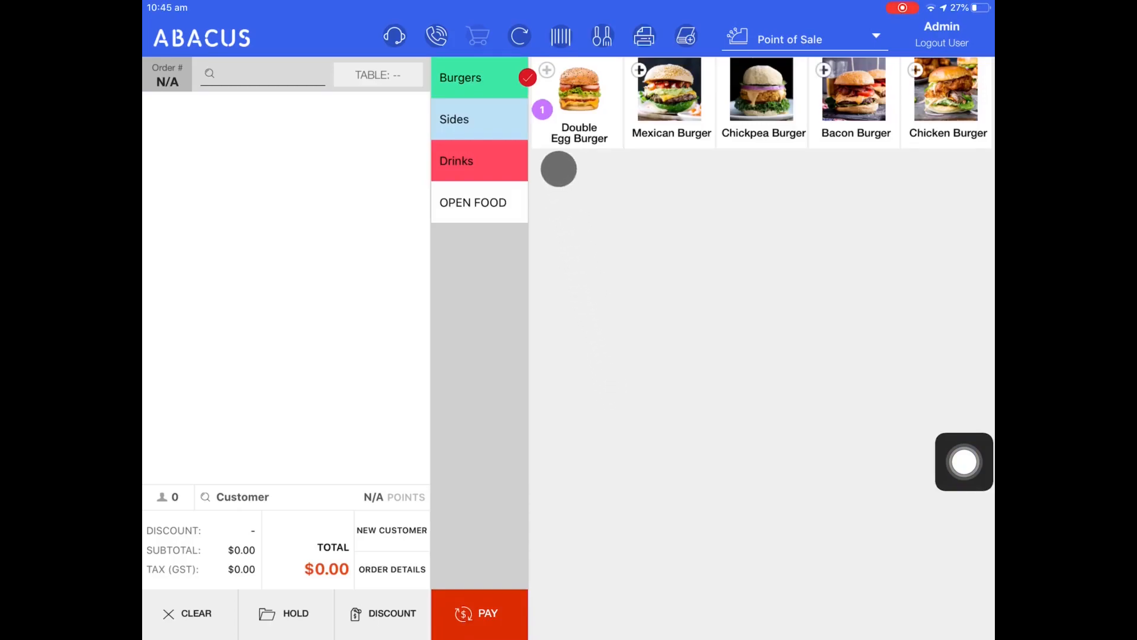
Step: Ring up the second Double Egg Burger on order 78 and pay $12
left_click(577, 95)
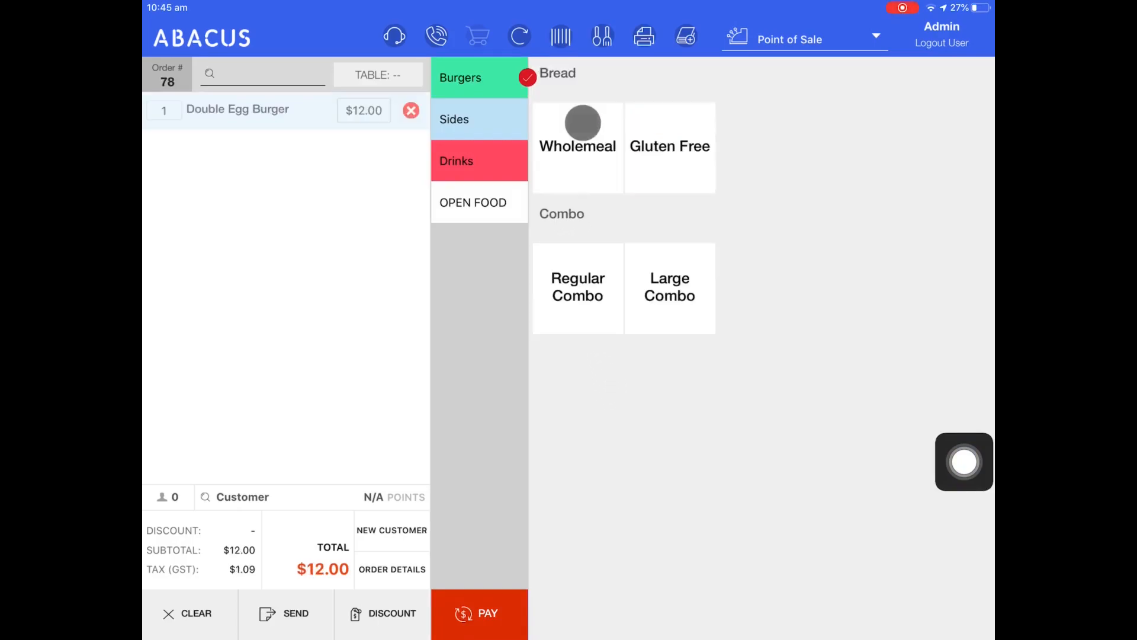
left_click(484, 630)
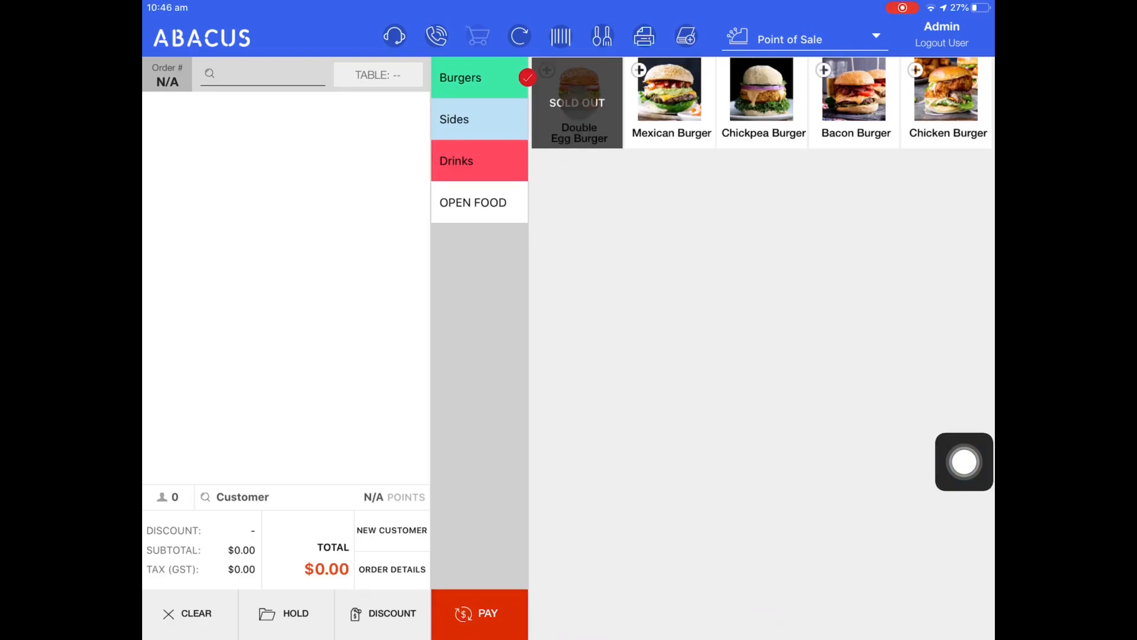
Step: Long-press the sold-out Double Egg Burger to view its details, stock -56
left_click(578, 105)
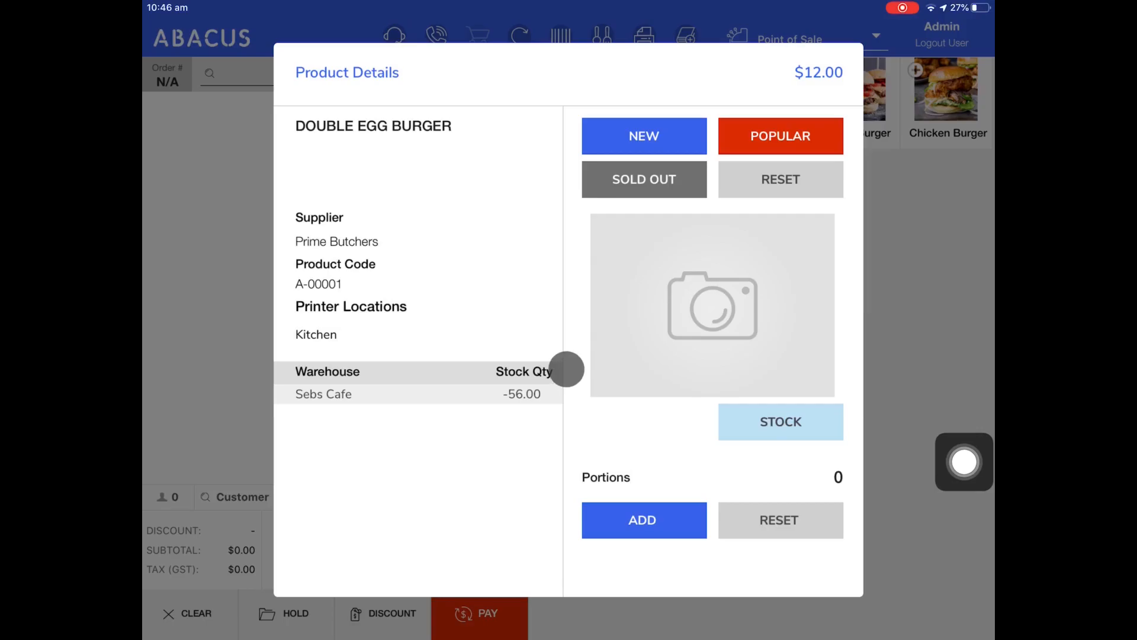
mouse_move(595, 336)
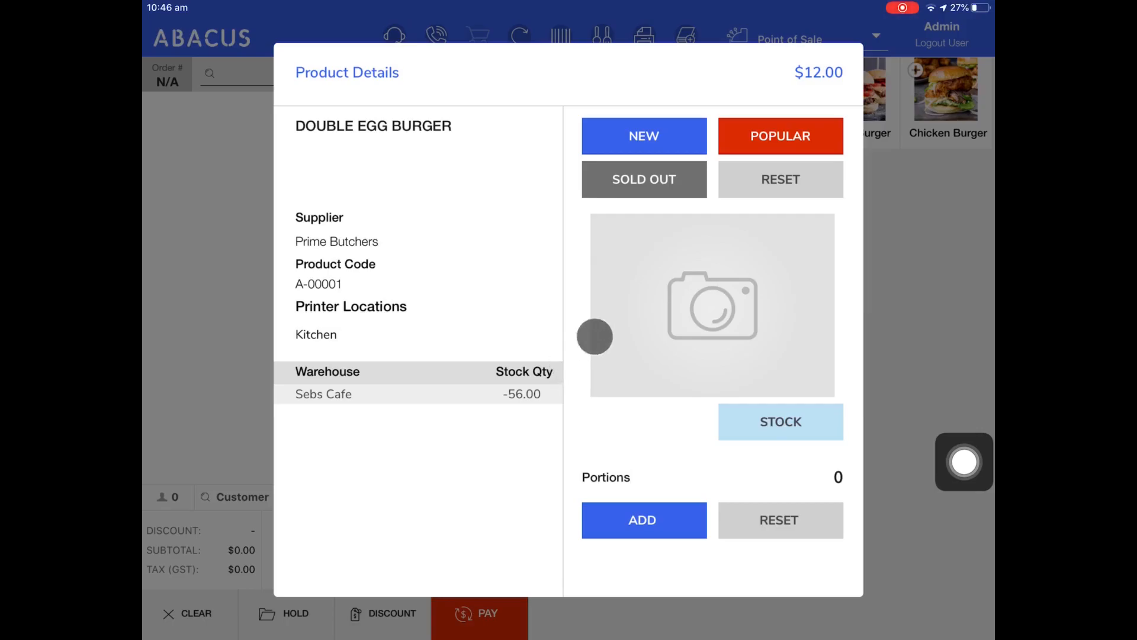